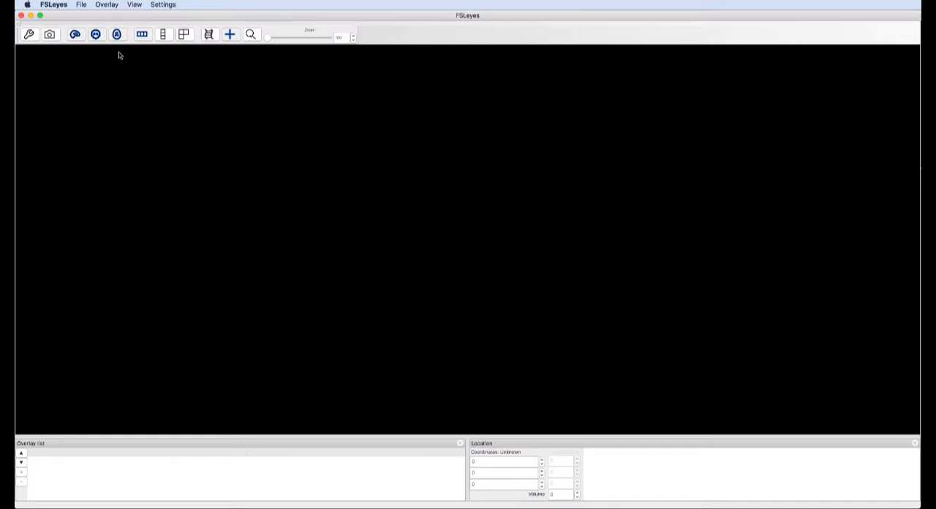
# Step: Add the MNI152_T1_1mm standard template as the first overlay
pyautogui.click(82, 4)
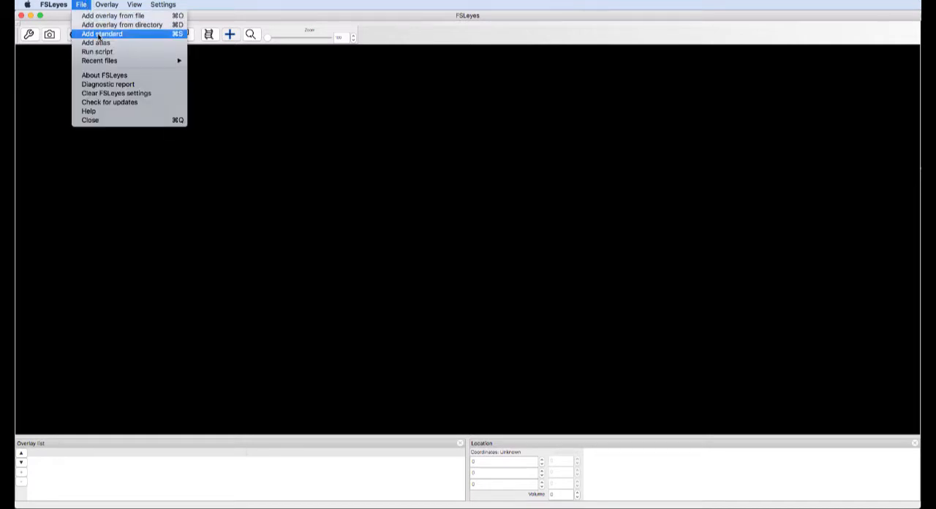
pyautogui.click(102, 33)
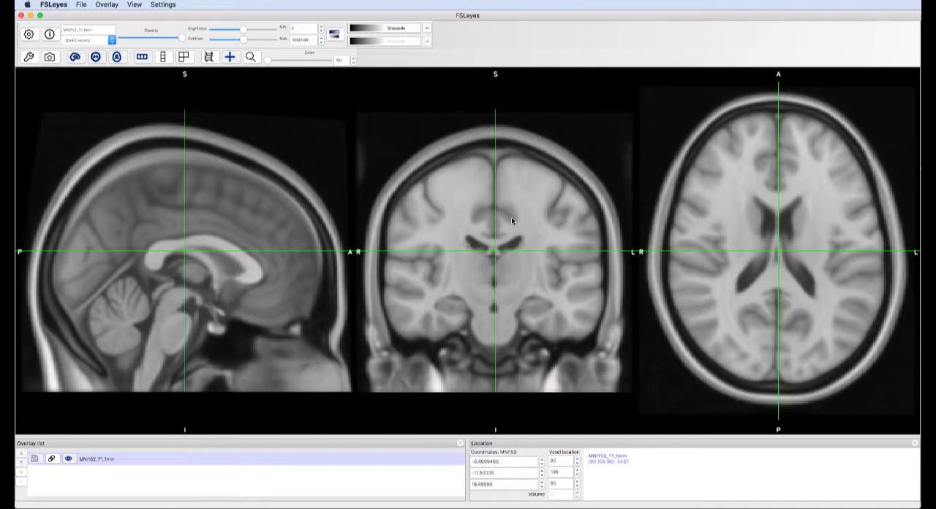
# Step: Show the atlas panel and enable the Harvard-Oxford Subcortical and JHU ICBM-DTI-81 White-Matter Labels atlases
pyautogui.click(164, 4)
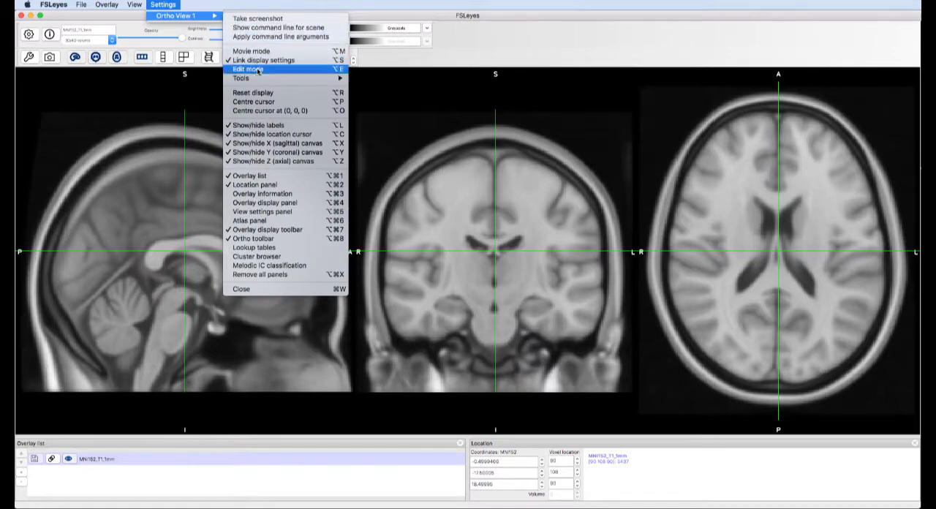
pyautogui.moveTo(261, 220)
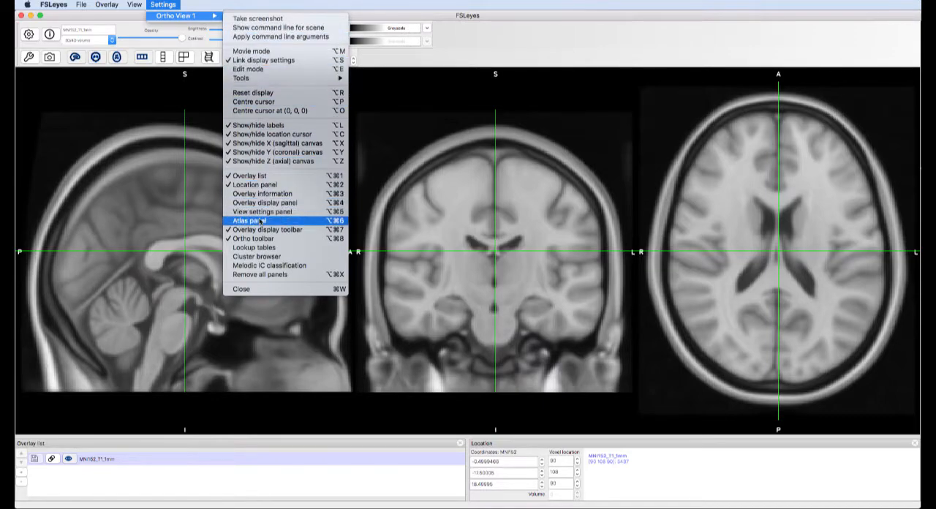
pyautogui.click(252, 219)
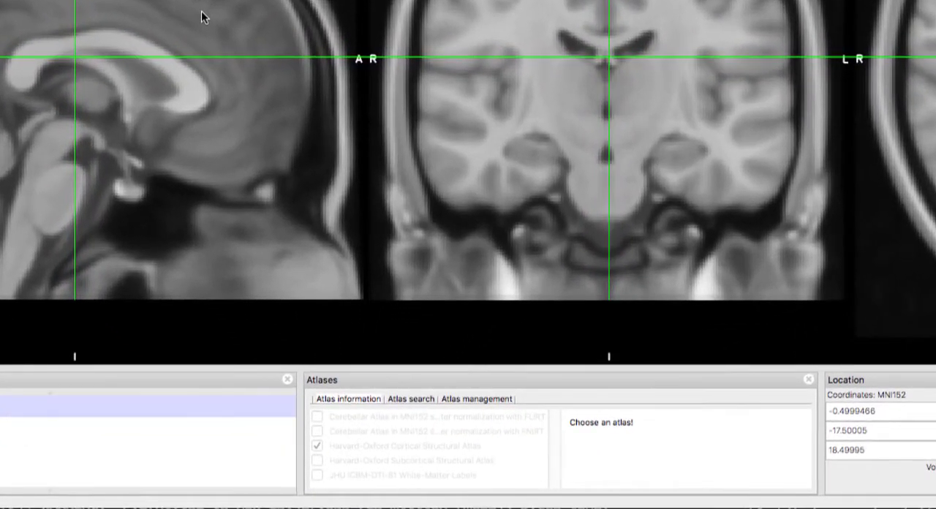
pyautogui.click(316, 460)
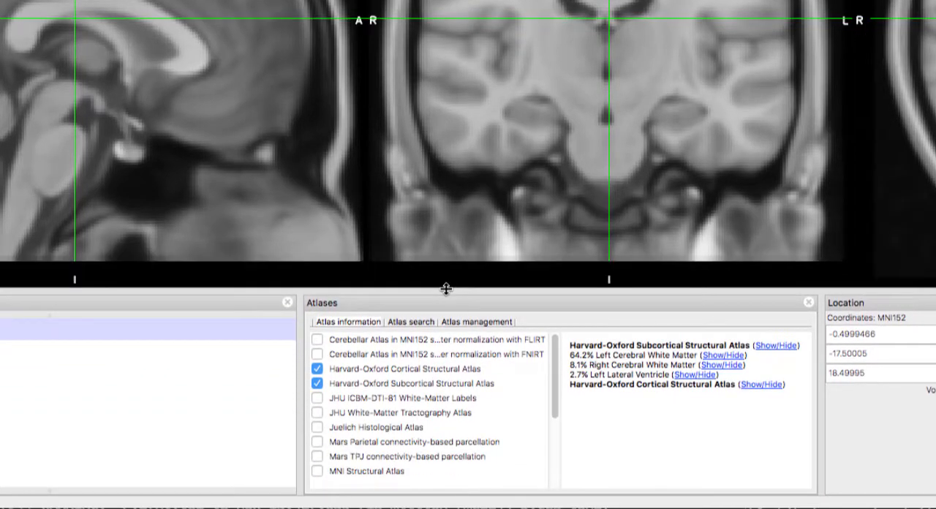
pyautogui.moveTo(448, 294)
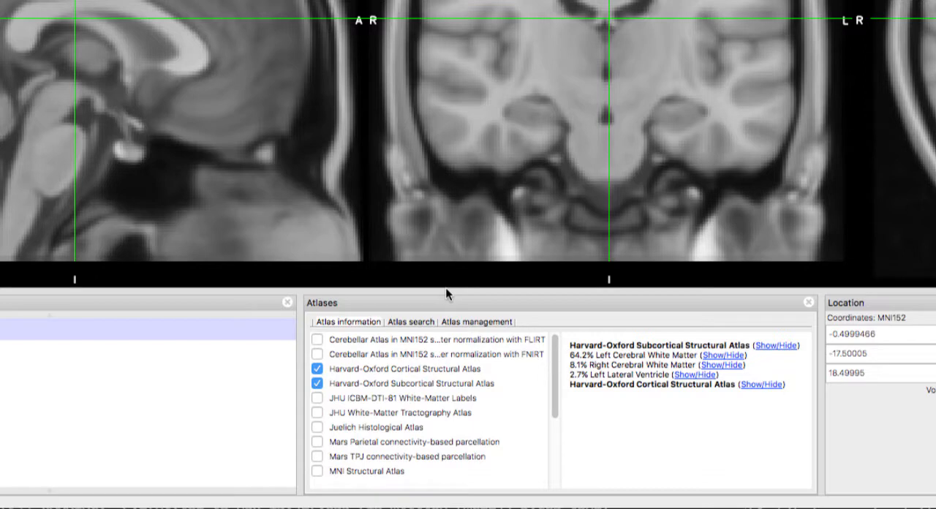
pyautogui.moveTo(340, 395)
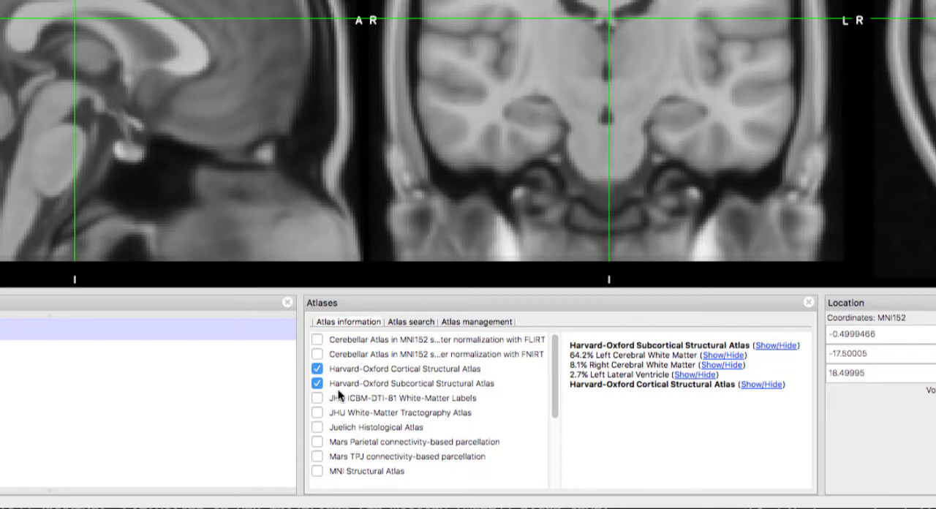
pyautogui.click(317, 398)
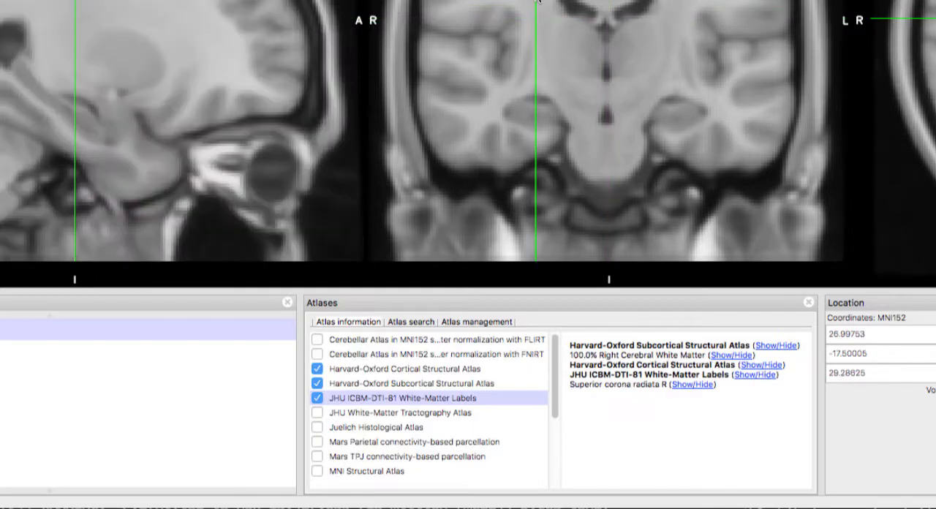
# Step: Pick a new brain location, toggle the posterior cingulate overlay on and off, then switch to atlas search
pyautogui.click(571, 131)
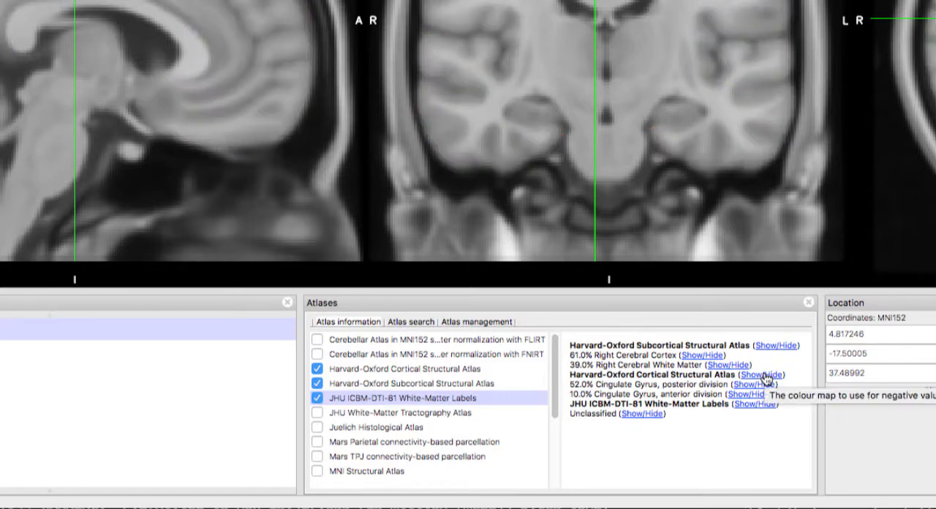
pyautogui.click(755, 384)
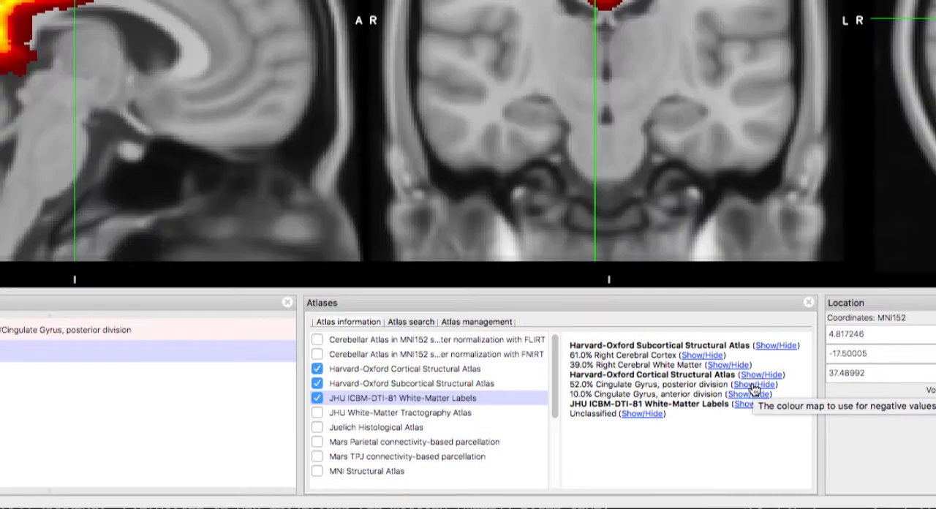
pyautogui.click(761, 395)
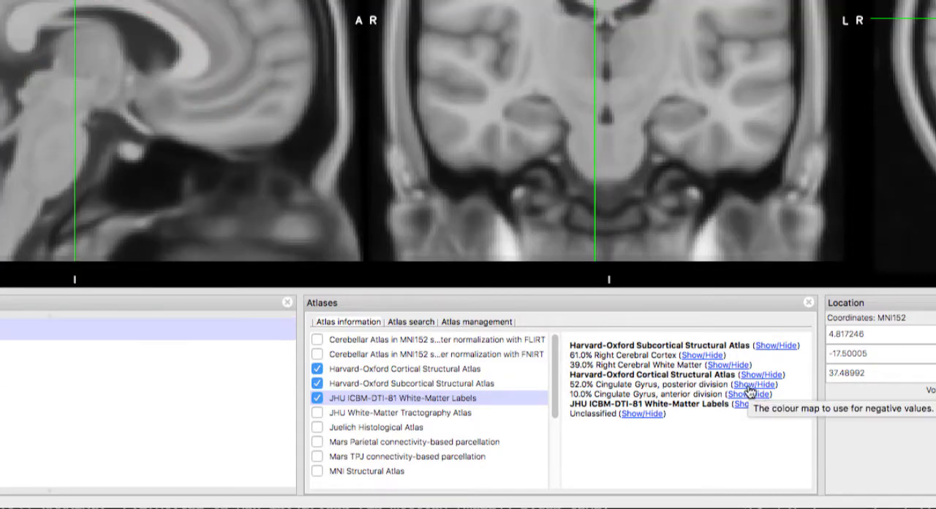
pyautogui.click(409, 321)
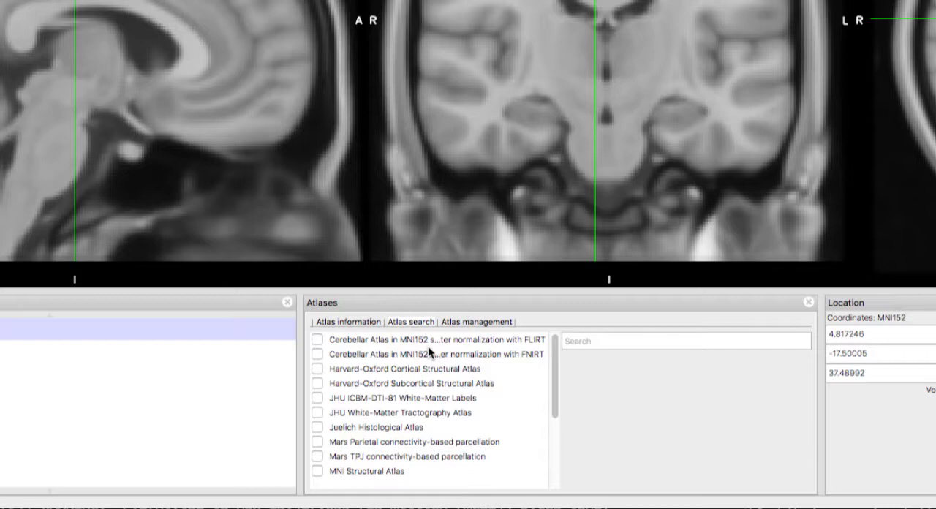
# Step: Overlay the Harvard-Oxford cortical Frontal Pole and filter the structure list with 'cing'
pyautogui.click(397, 368)
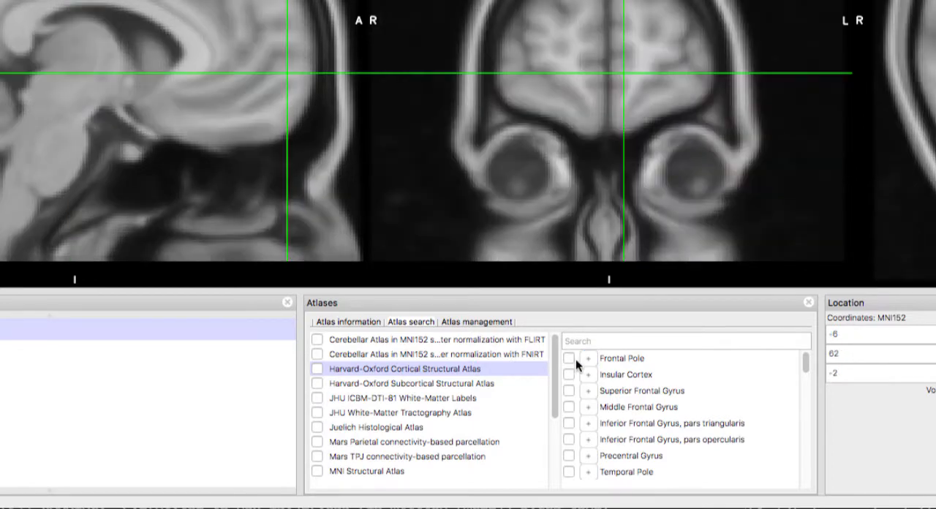
pyautogui.click(569, 359)
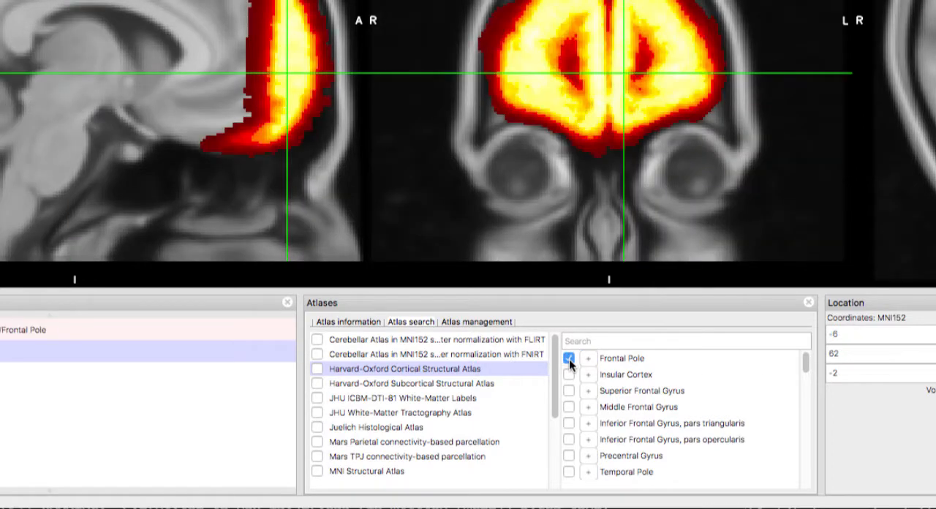
pyautogui.click(685, 341)
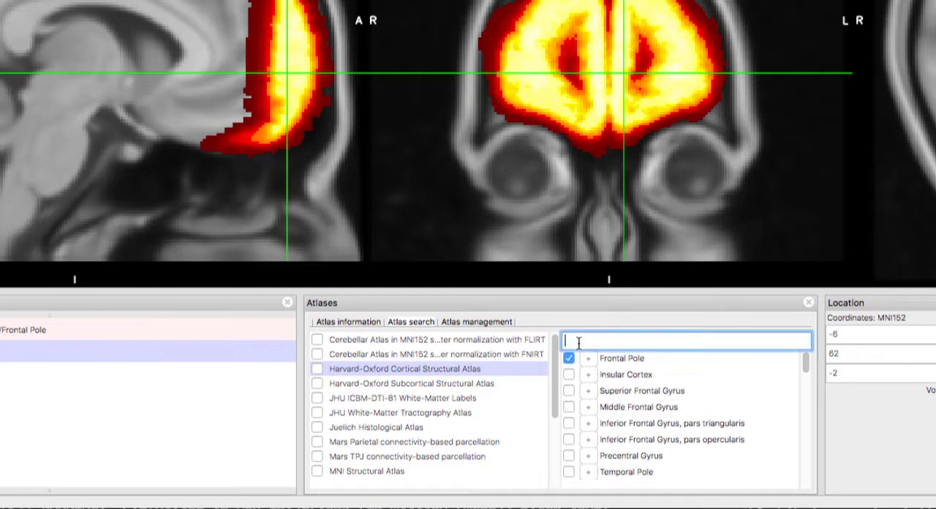
pyautogui.write('cing')
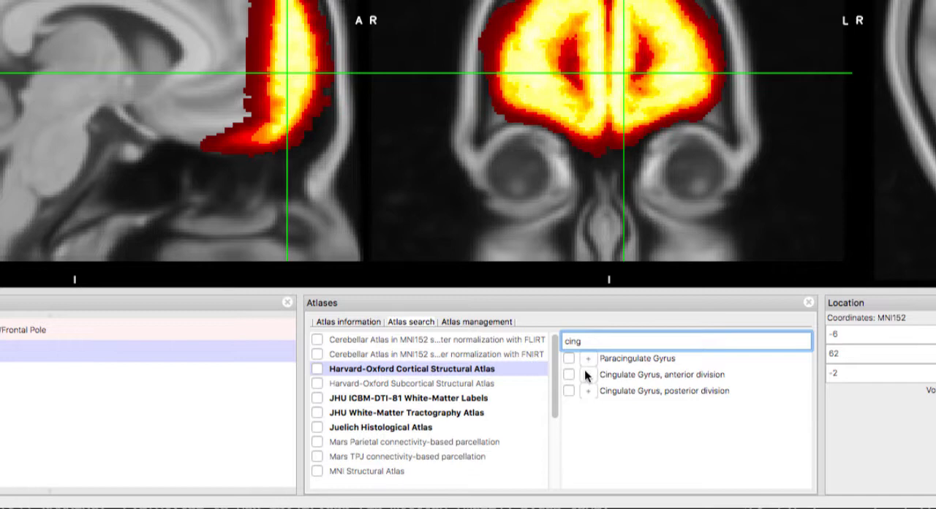
pyautogui.moveTo(586, 378)
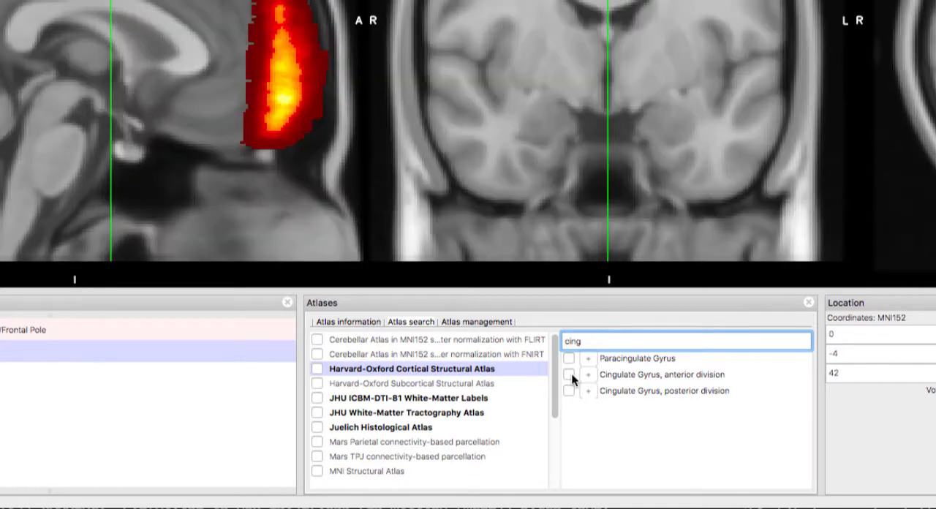
# Step: Toggle the Cingulate Gyrus anterior division overlay and close the atlas panel
pyautogui.click(571, 374)
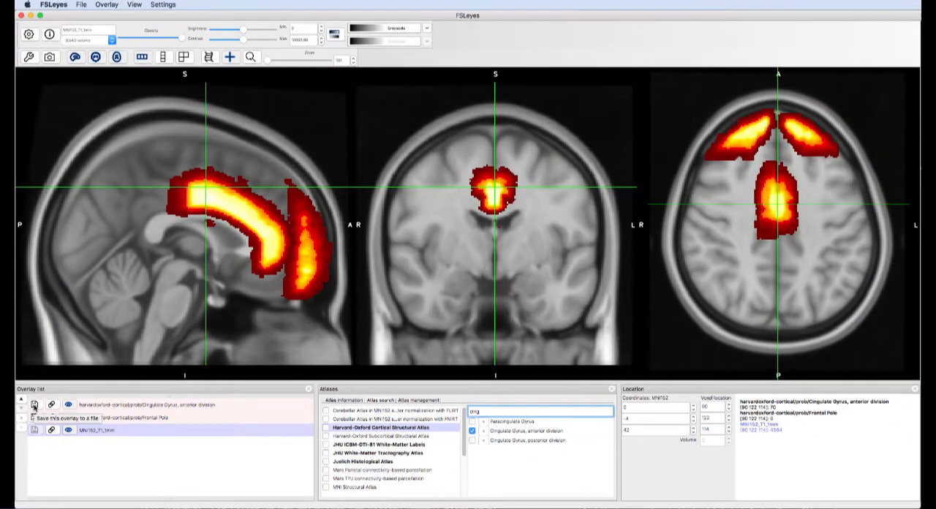
pyautogui.click(38, 405)
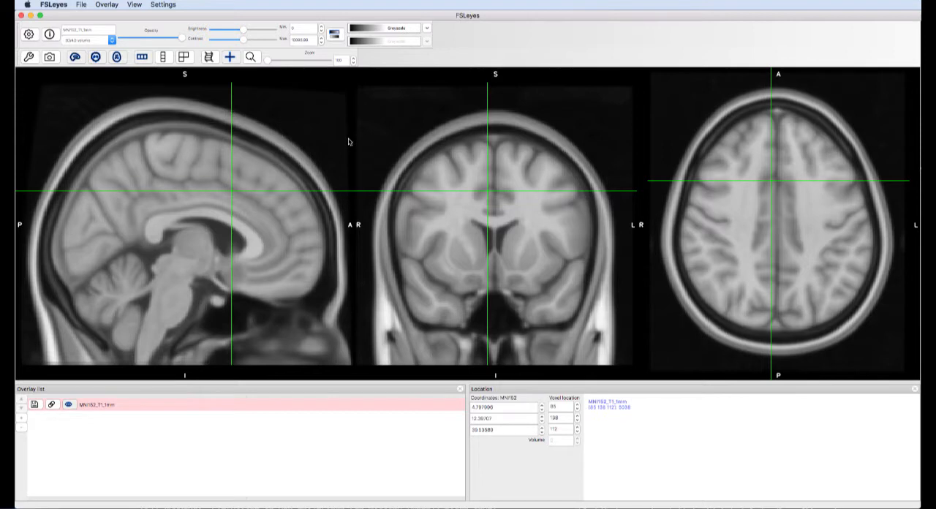
# Step: Turn on edit mode for Ortho View 1, creating the MNI152_T1_1mm_mask image
pyautogui.click(163, 5)
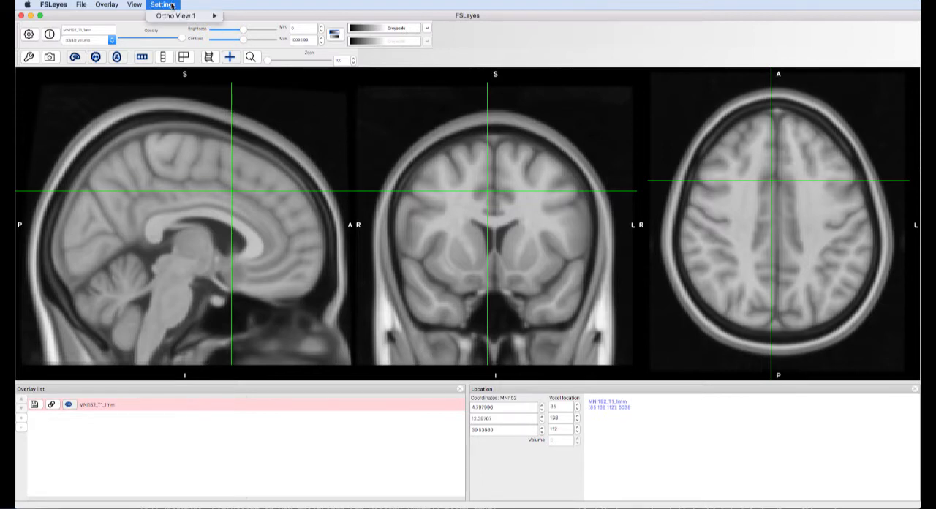
pyautogui.click(176, 15)
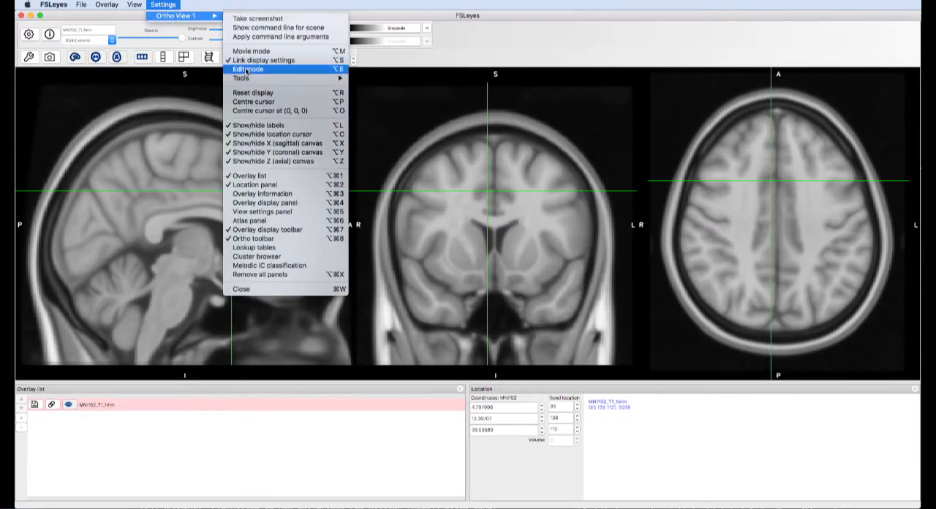
pyautogui.click(249, 70)
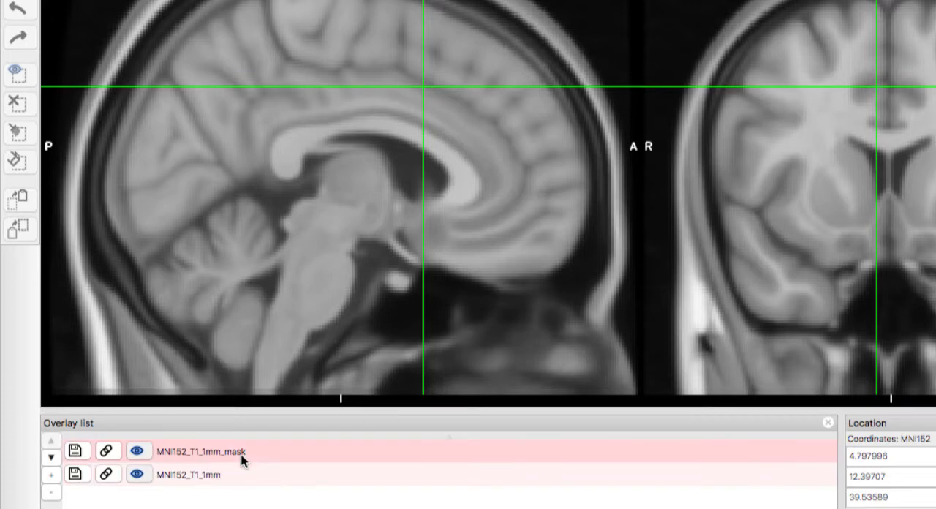
pyautogui.moveTo(246, 460)
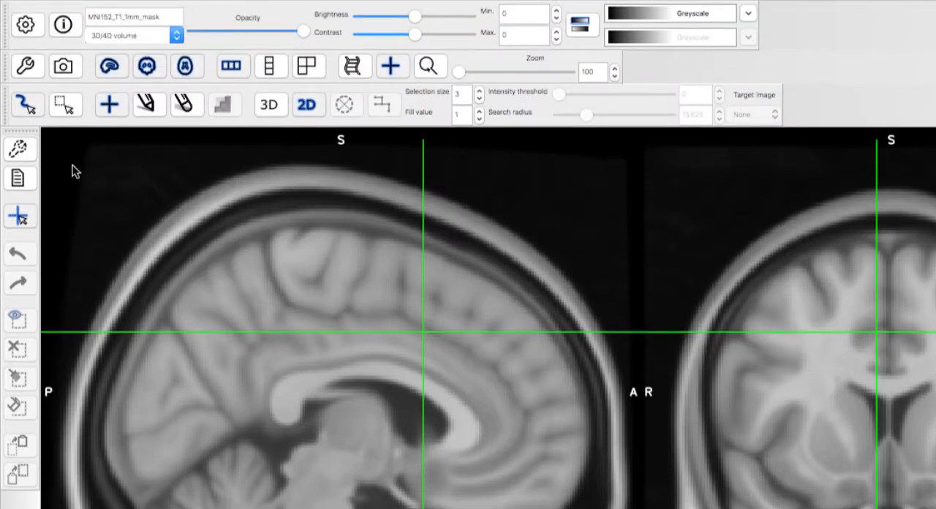
pyautogui.moveTo(27, 103)
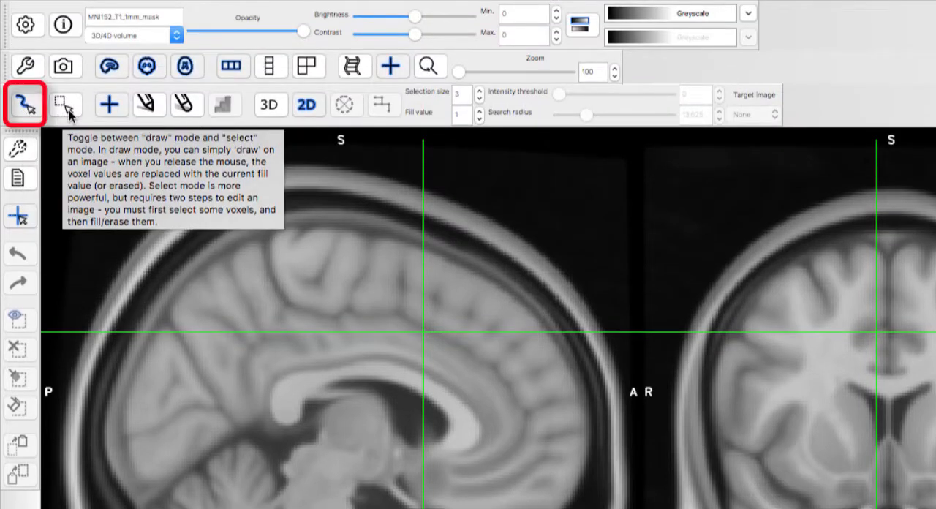
# Step: Make MNI152_T1_1mm_mask the active image for editing with the mask tools
pyautogui.click(66, 103)
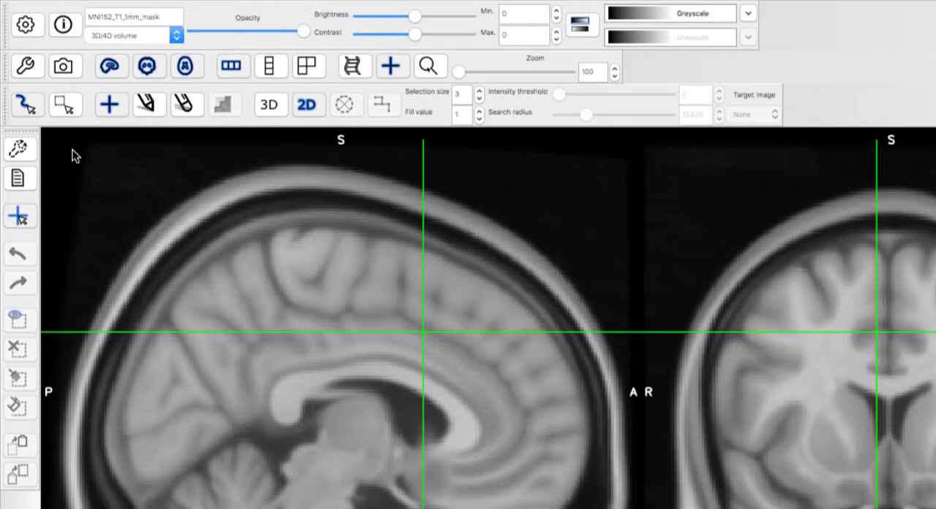
# Step: Paint a stroke above the corpus callosum, raise the brush size to 7, then erase the stroke
pyautogui.click(146, 104)
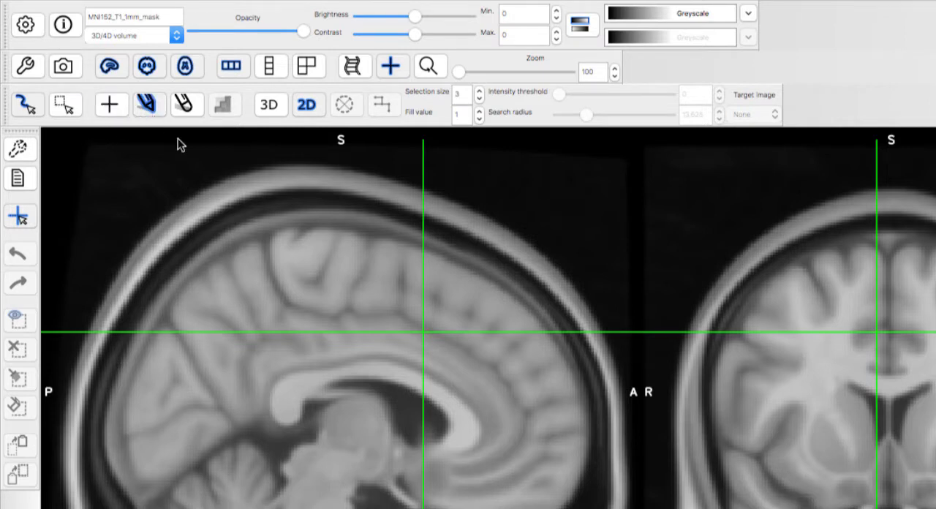
pyautogui.click(466, 369)
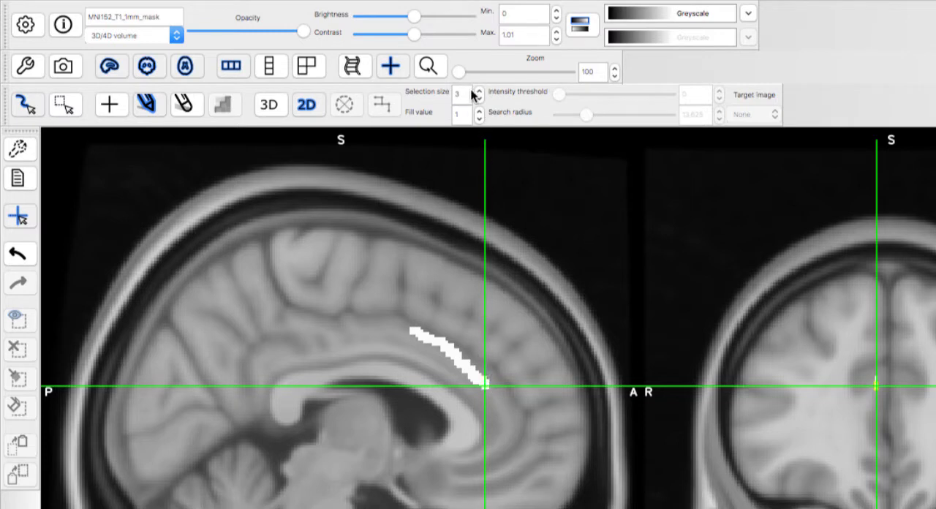
pyautogui.click(480, 91)
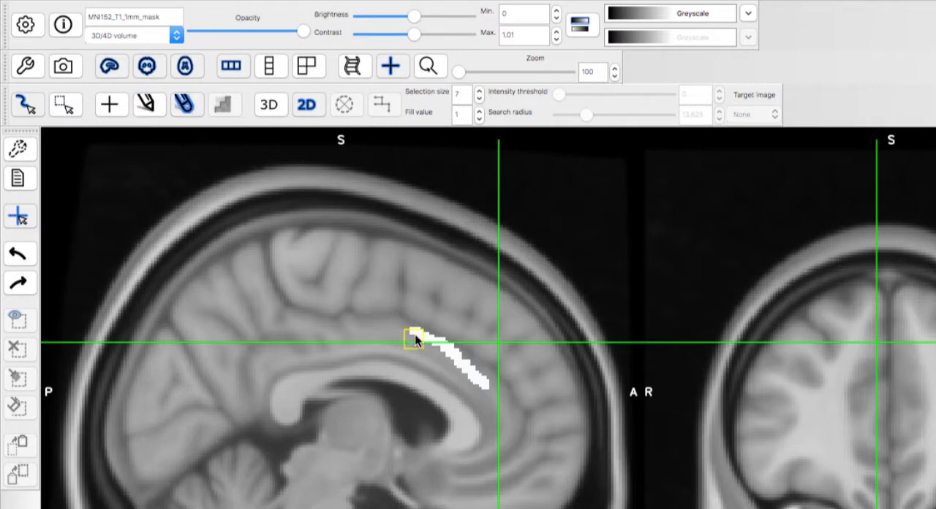
pyautogui.click(481, 382)
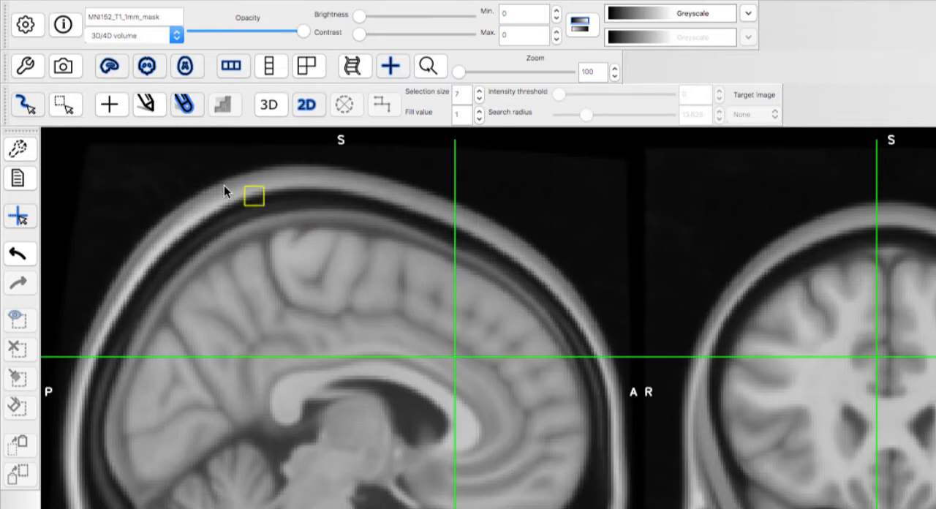
# Step: Switch to 3D select-by-intensity voxel selection limited to a search radius
pyautogui.click(66, 104)
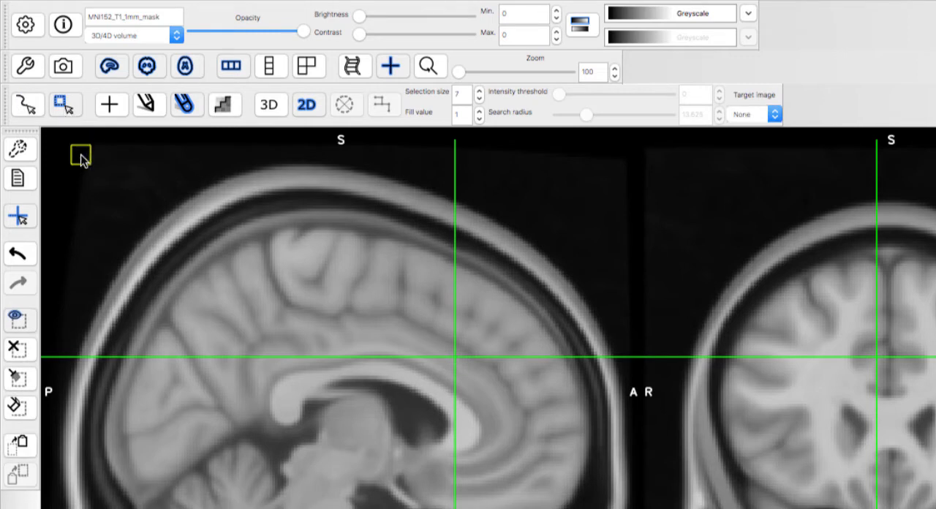
pyautogui.click(225, 105)
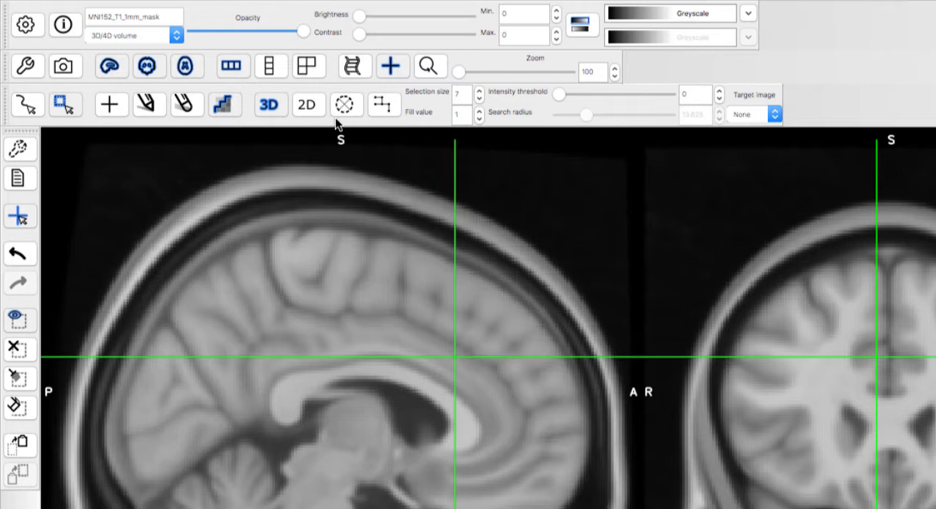
pyautogui.click(346, 105)
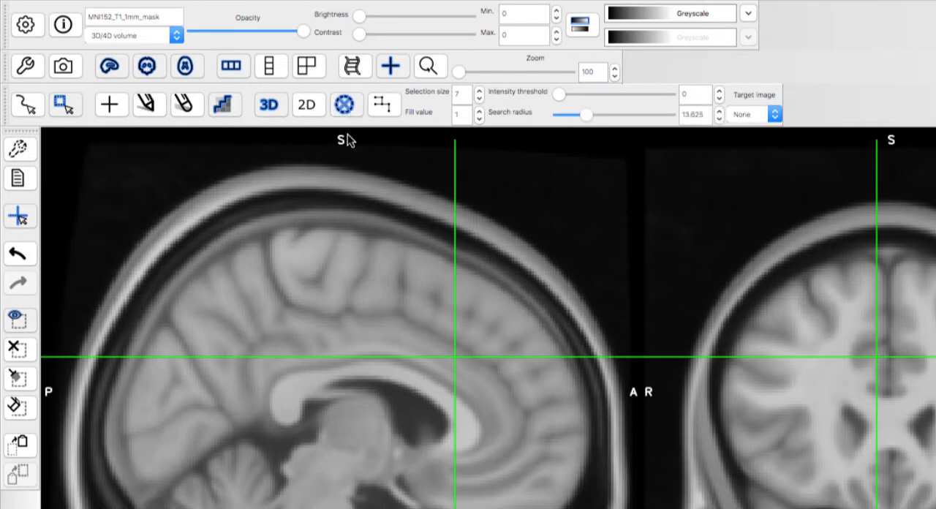
pyautogui.moveTo(702, 119)
pyautogui.write('5')
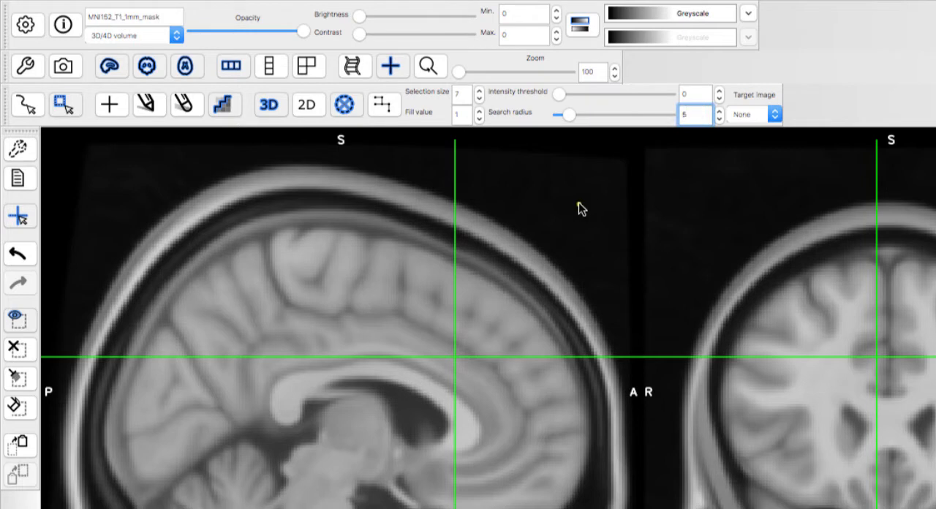
# Step: Select voxels of similar intensity across the brain with one click inside the template
pyautogui.click(430, 329)
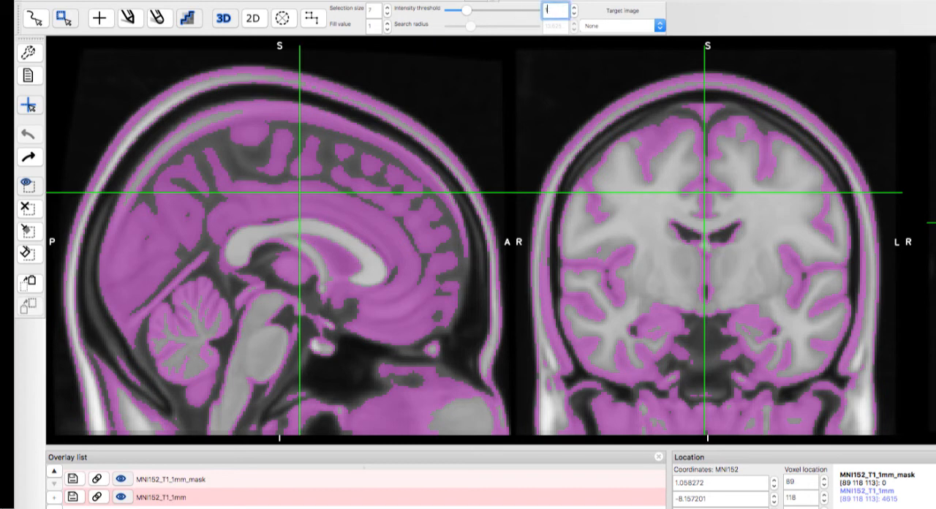
# Step: Select similar-intensity voxels at threshold 1000, trying several seed points on the brain
pyautogui.write('1000')
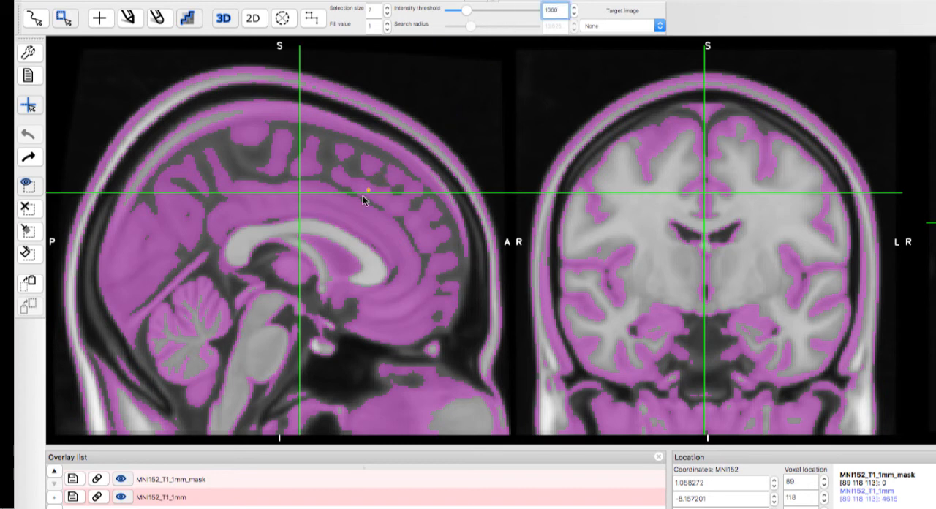
pyautogui.click(308, 214)
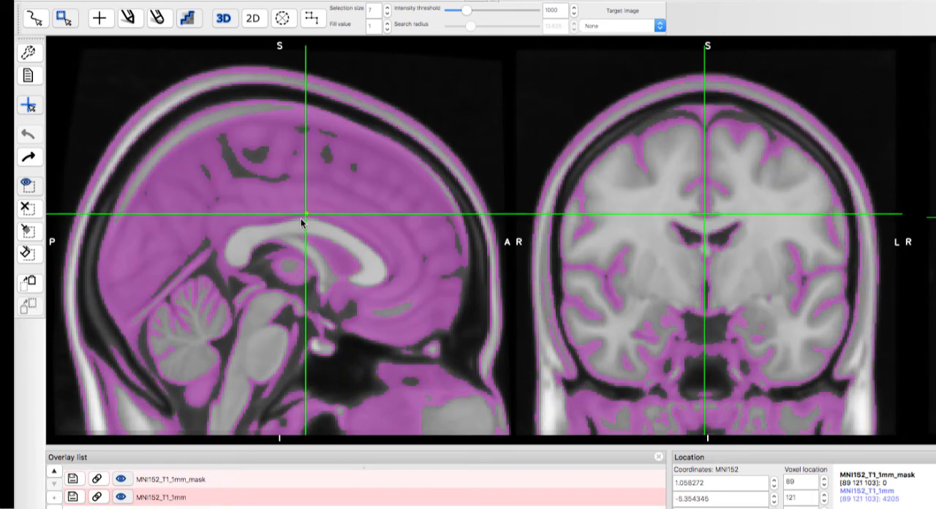
pyautogui.click(300, 228)
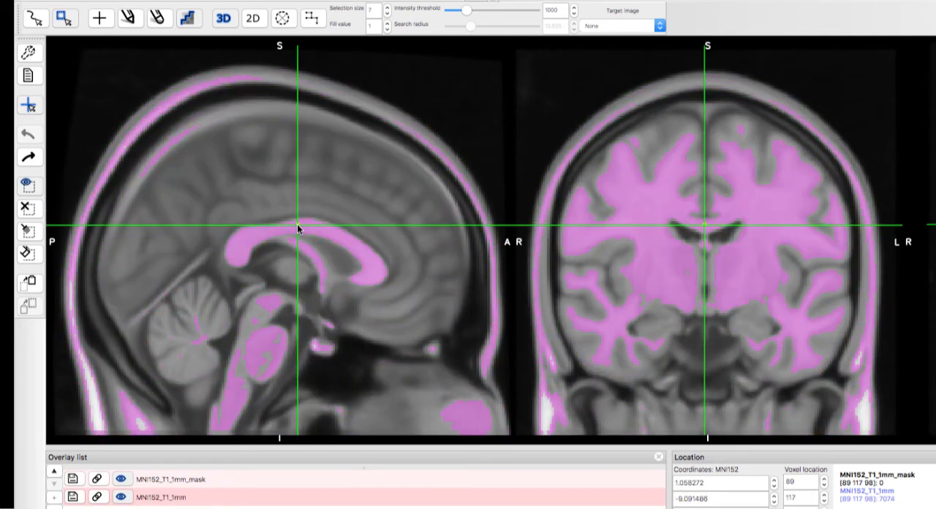
pyautogui.click(281, 187)
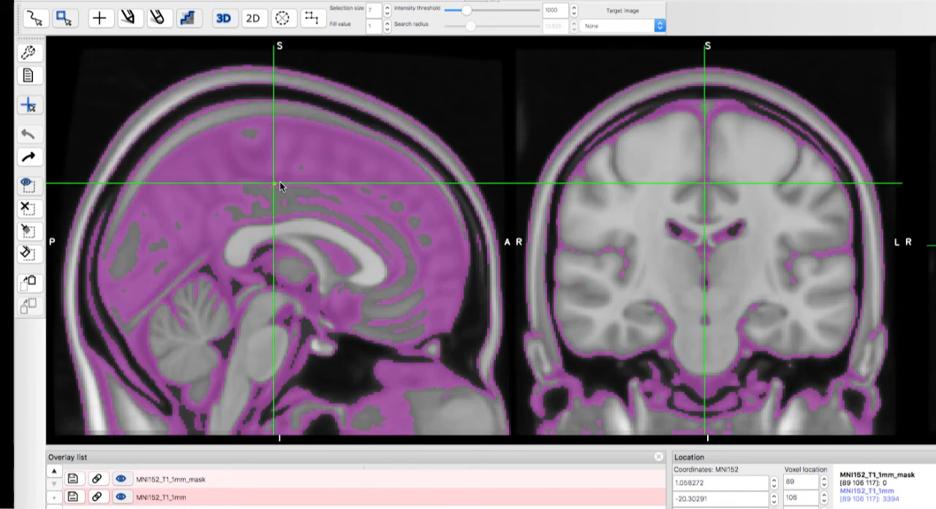
# Step: Limit selection to the search radius, place a round region above the corpus callosum, target the mask image
pyautogui.click(284, 17)
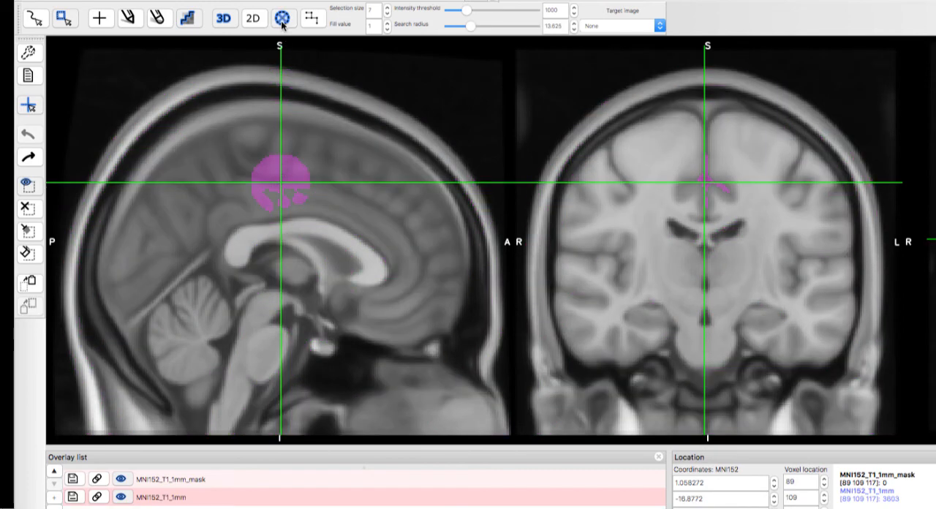
pyautogui.click(344, 206)
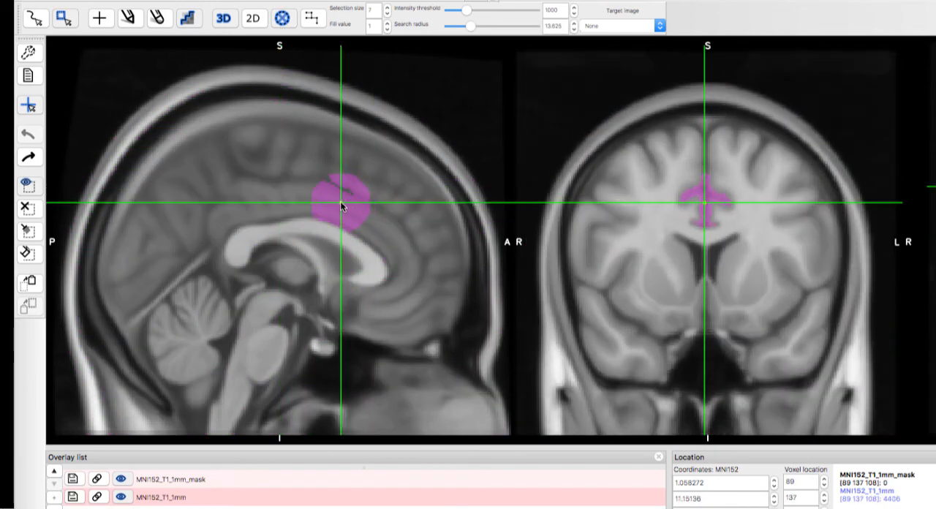
pyautogui.click(354, 211)
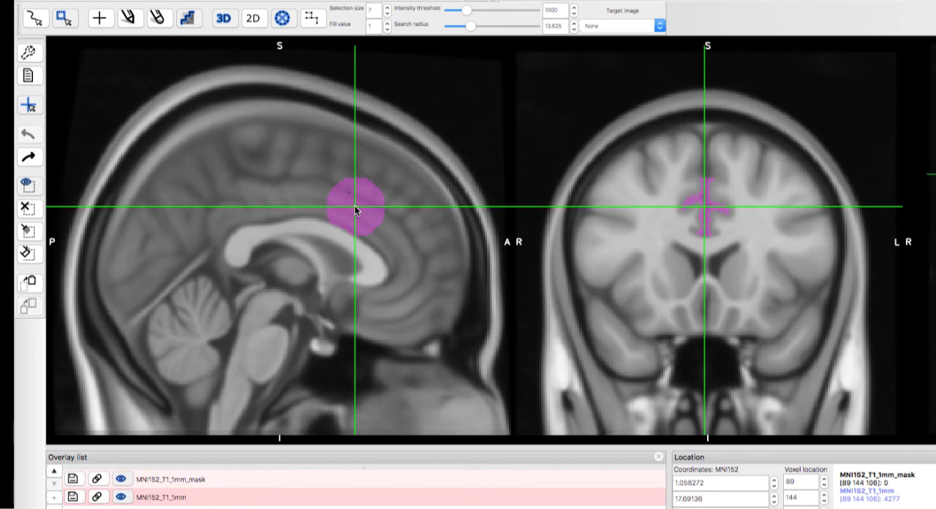
pyautogui.moveTo(466, 169)
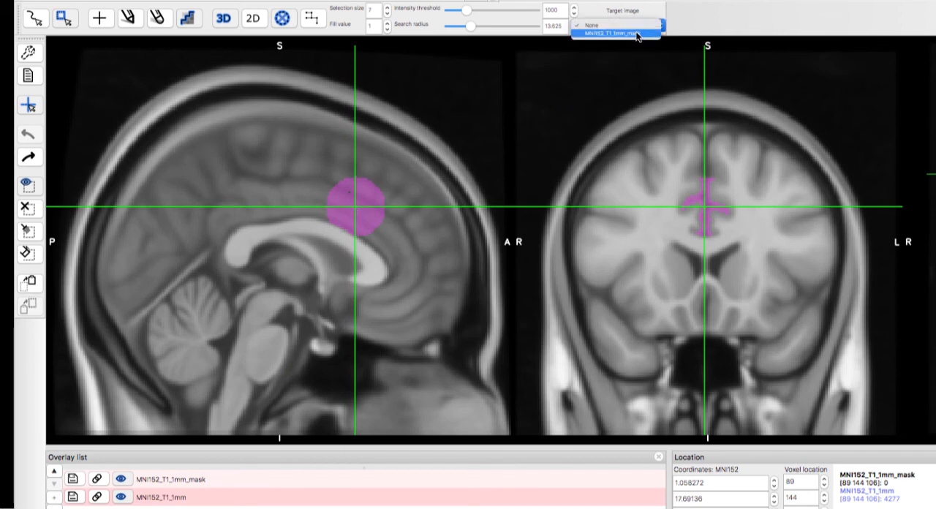
pyautogui.click(615, 34)
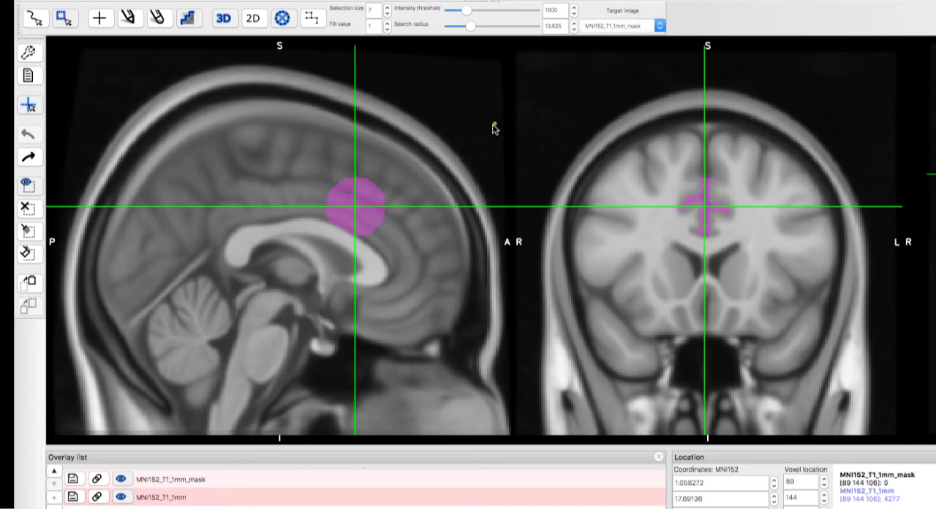
pyautogui.moveTo(49, 237)
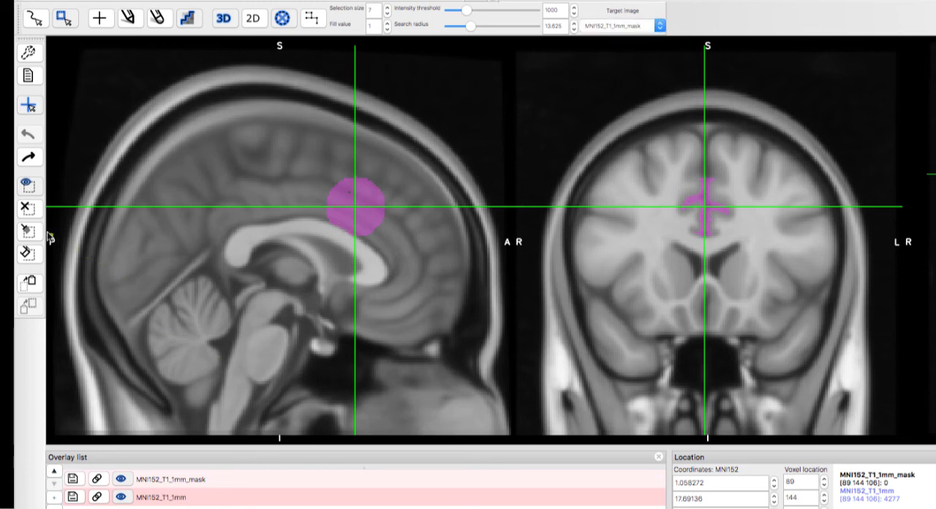